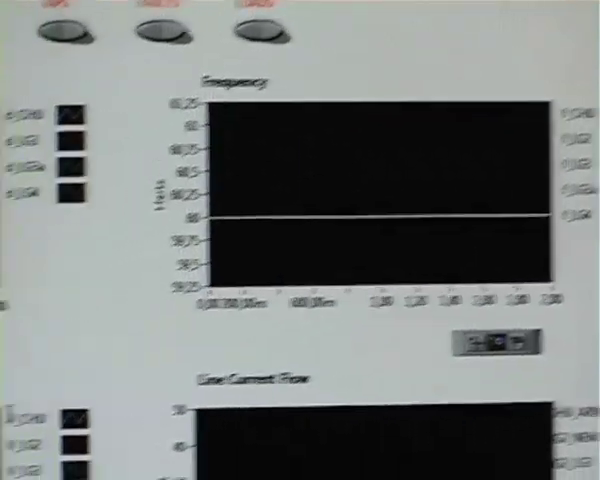
Turn on the CURREN, VOLTAGE and TAPS indicators at the top of the test-drive panel.
{"action": "scroll", "scroll_direction": "down", "scroll_amount": 3}
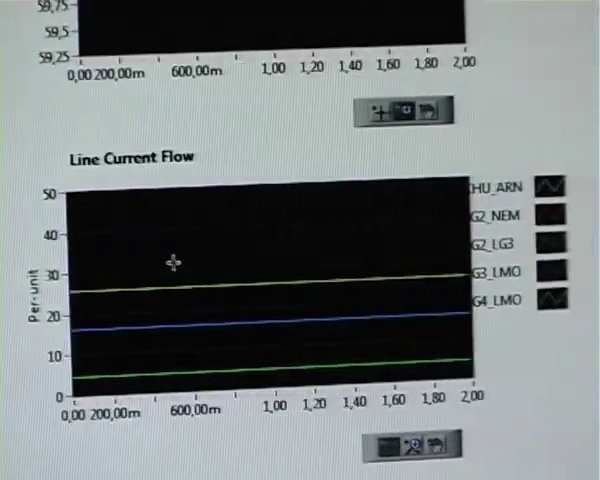
{"action": "scroll", "scroll_direction": "down", "scroll_amount": 3}
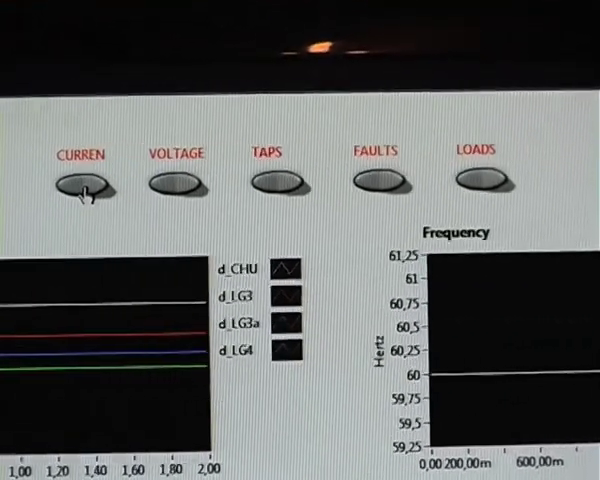
{"action": "left_click", "coordinate": [79, 180]}
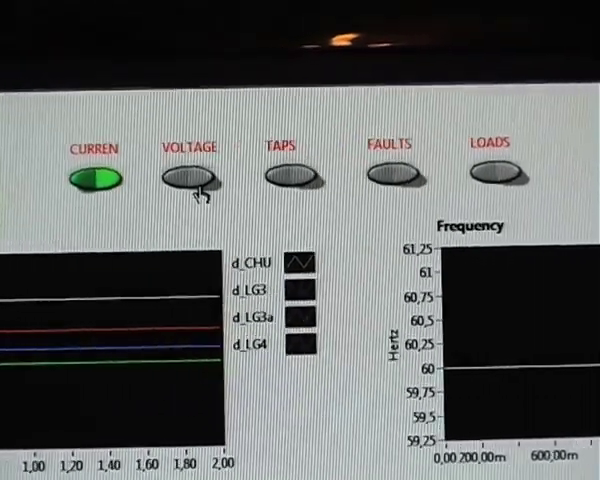
{"action": "left_click", "coordinate": [188, 177]}
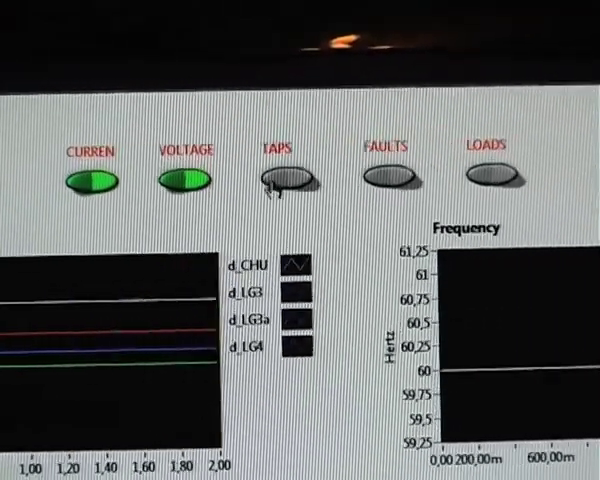
{"action": "left_click", "coordinate": [287, 177]}
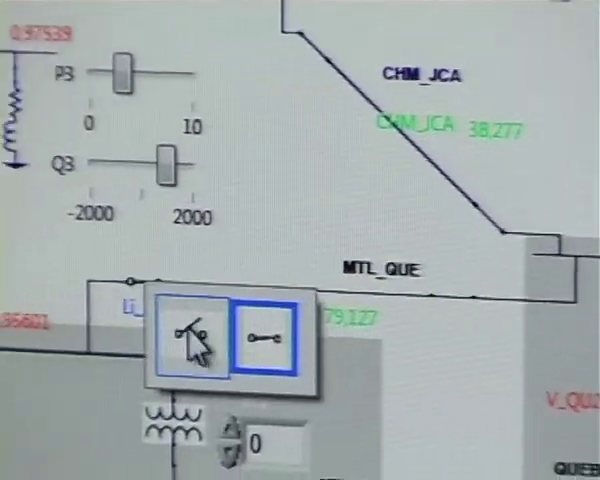
Scroll down the network diagram toward the MTL_QUE line breaker.
{"action": "scroll", "scroll_direction": "down", "scroll_amount": 3}
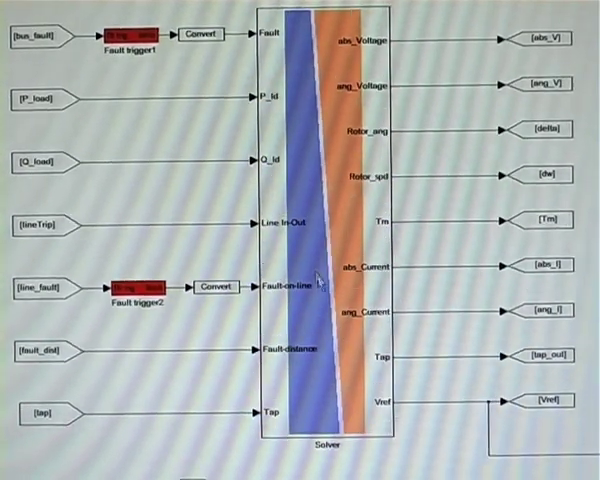
{"action": "double_click", "coordinate": [330, 230]}
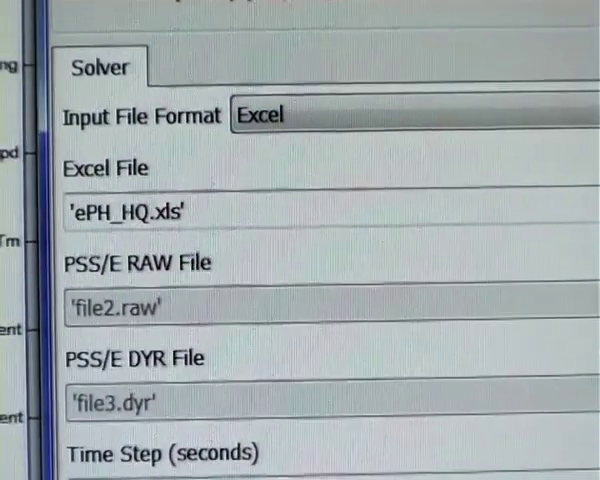
{"action": "scroll", "scroll_direction": "down", "scroll_amount": 3}
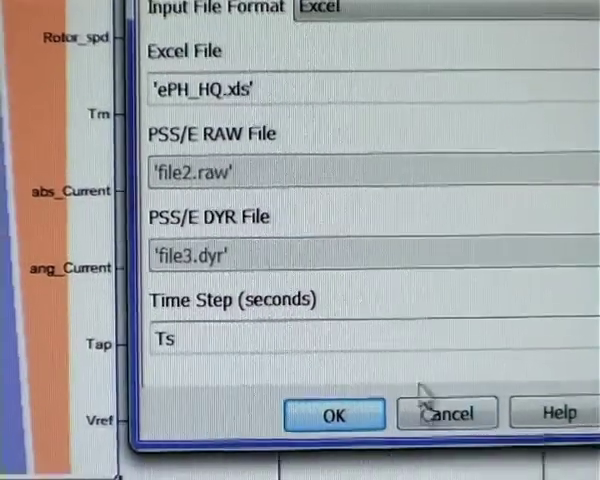
{"action": "left_click", "coordinate": [334, 413]}
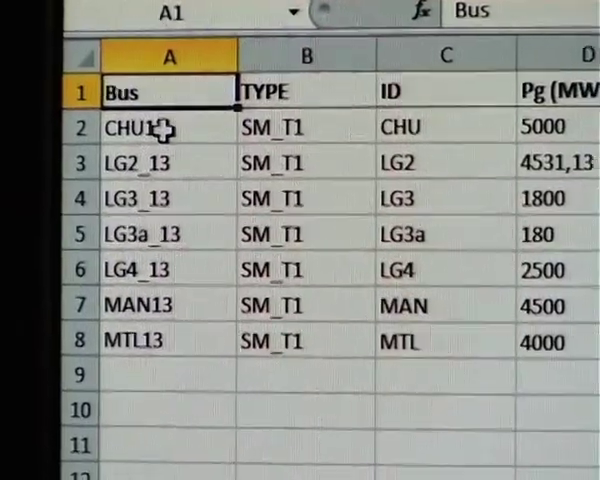
Scroll across the Excel signal path columns, including LdQUE1/P, active3PGFault and tap entries.
{"action": "scroll", "scroll_direction": "right", "scroll_amount": 3}
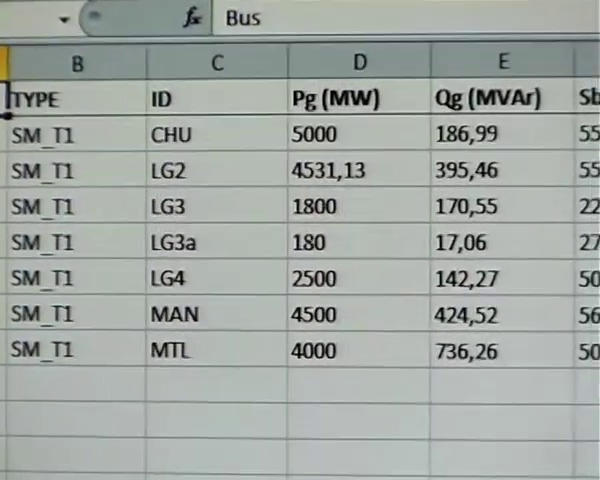
{"action": "scroll", "scroll_direction": "right", "scroll_amount": 3}
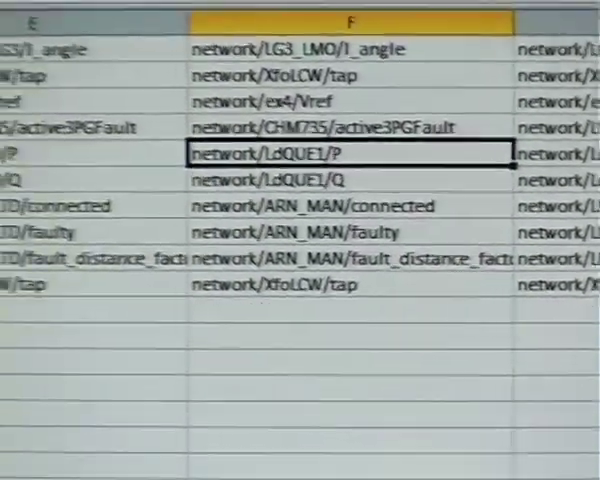
{"action": "scroll", "scroll_direction": "left", "scroll_amount": 3}
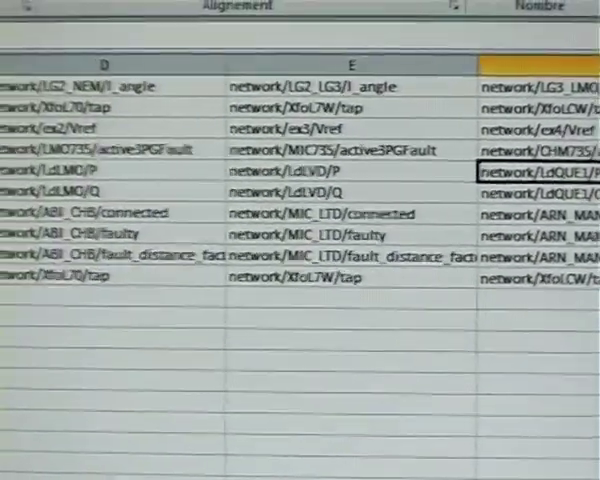